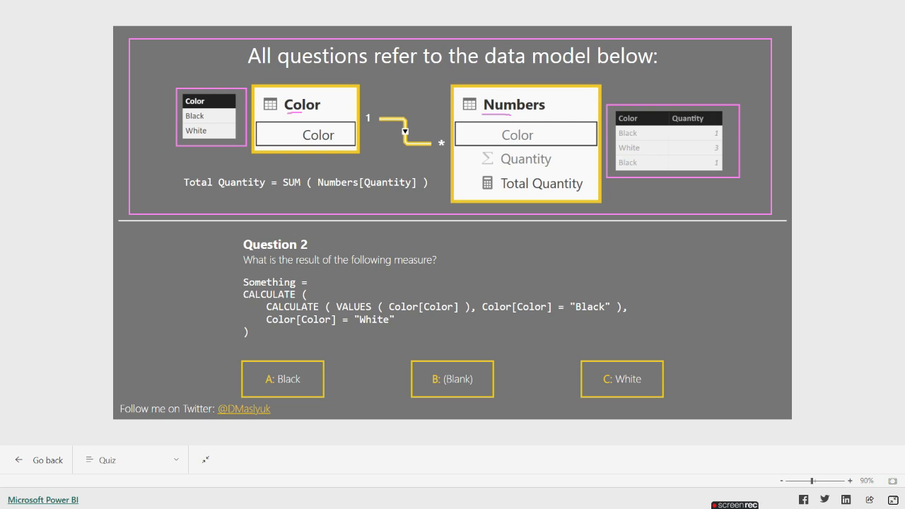
mouse_move(693, 147)
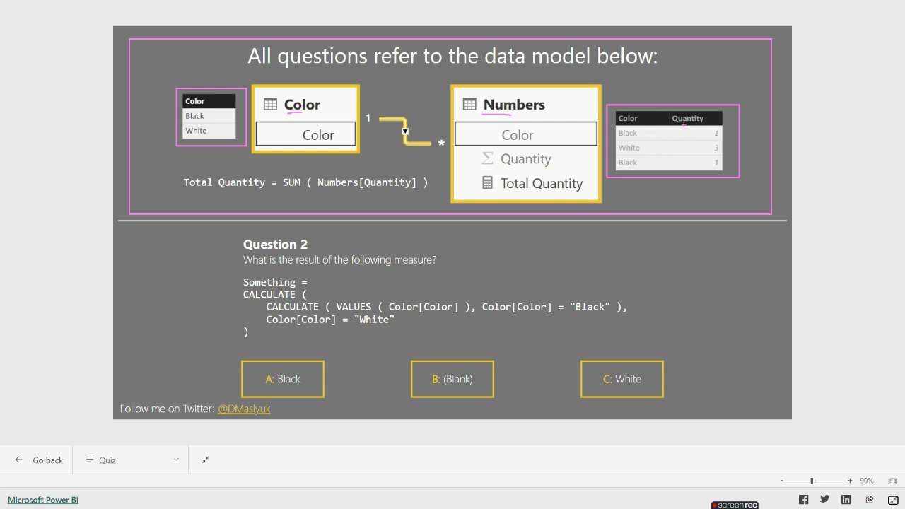
Show the Something 2A measure's nested CALCULATE DAX, highlighting the Black filter.
click(645, 134)
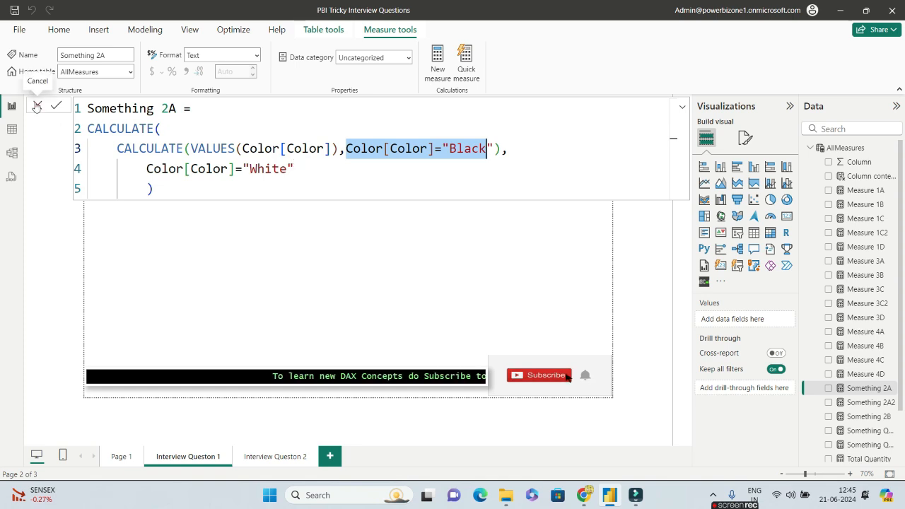
click(57, 107)
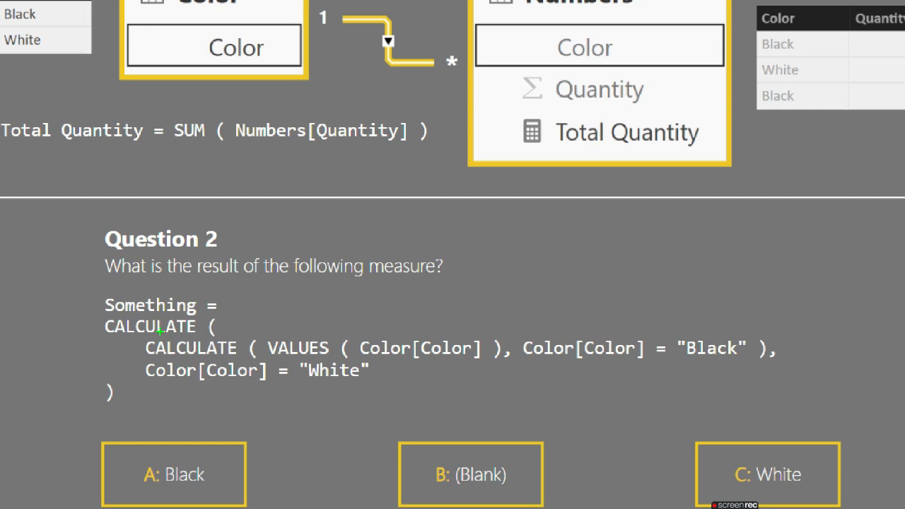
mouse_move(196, 334)
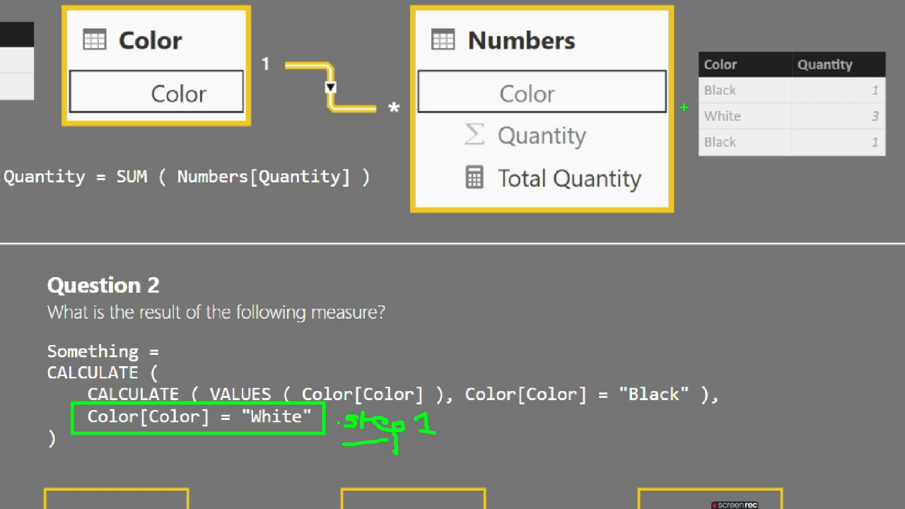
Annotate the quiz: White filter boxed as step 1, Black filter boxed, White rows crossed.
click(721, 116)
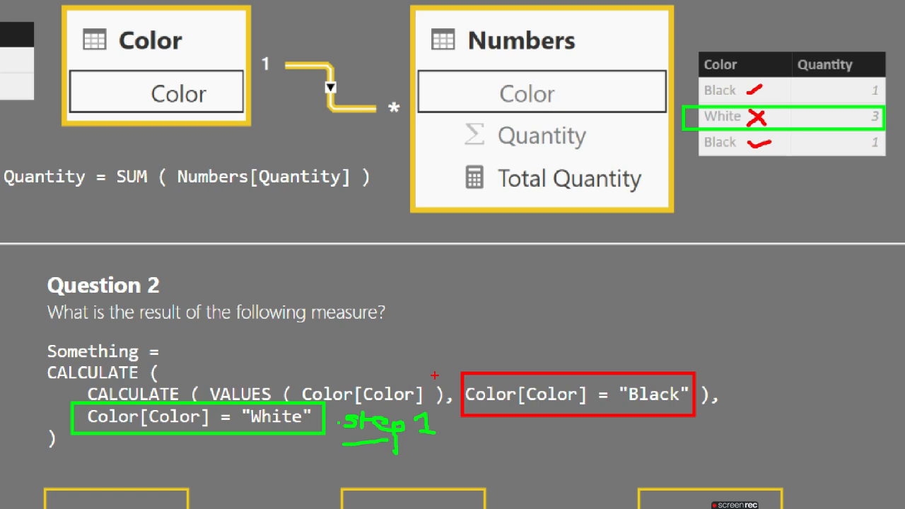
Box Color[Color] = "Black" in yellow and tick both Black rows in the Numbers table.
drag(205, 389, 422, 367)
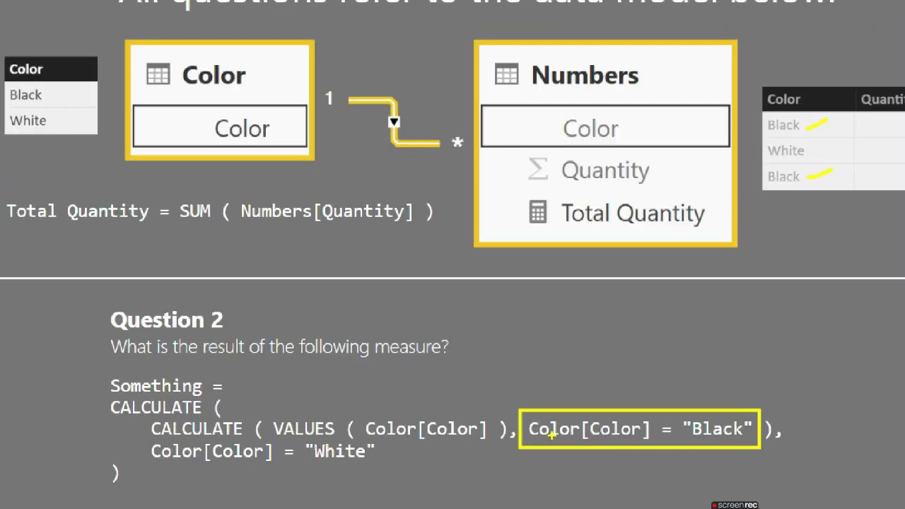
drag(280, 413, 332, 413)
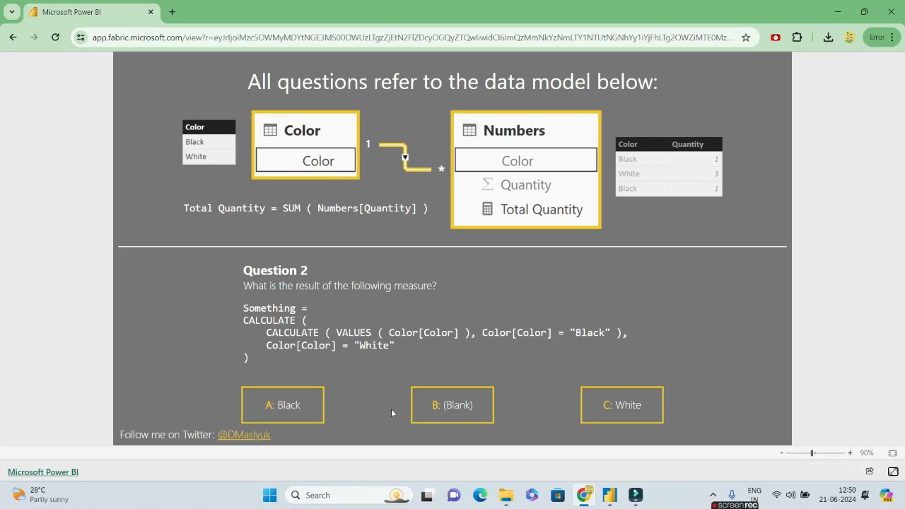
Answer Question 2 with A: Black and get the Correct explanation.
click(283, 405)
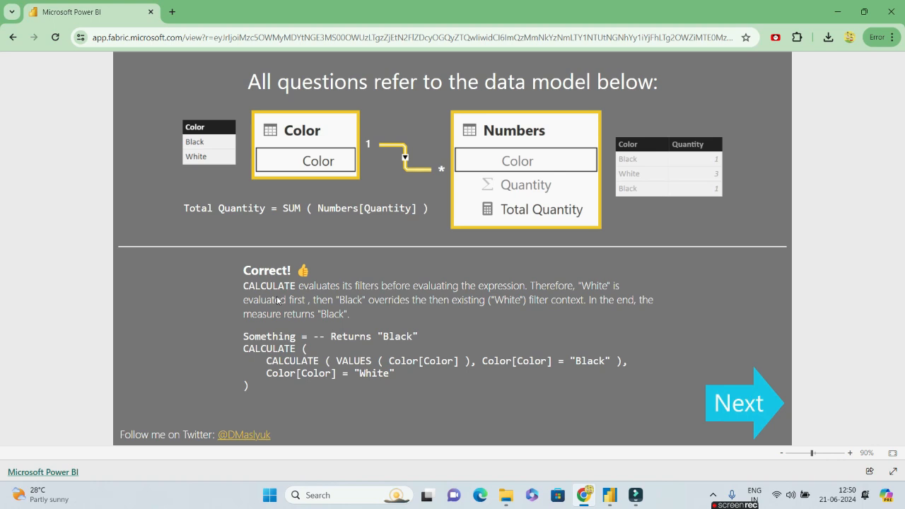
mouse_move(368, 293)
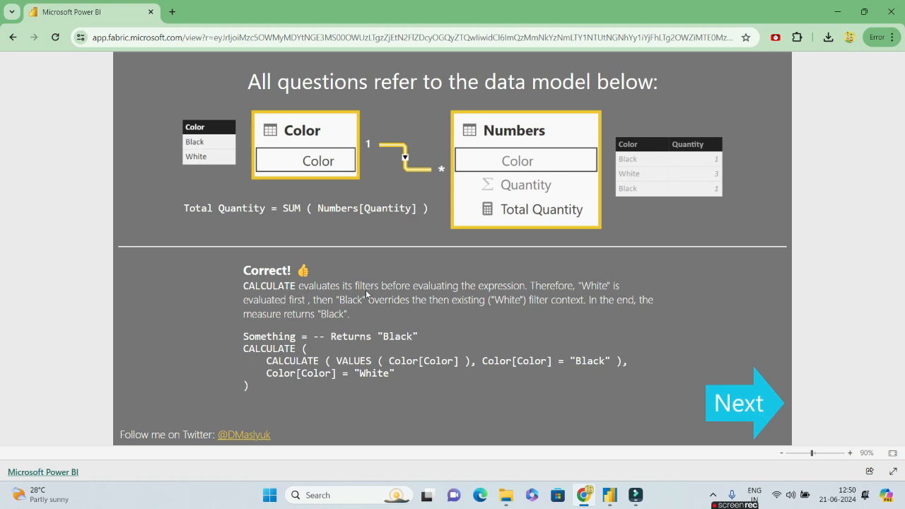
mouse_move(510, 300)
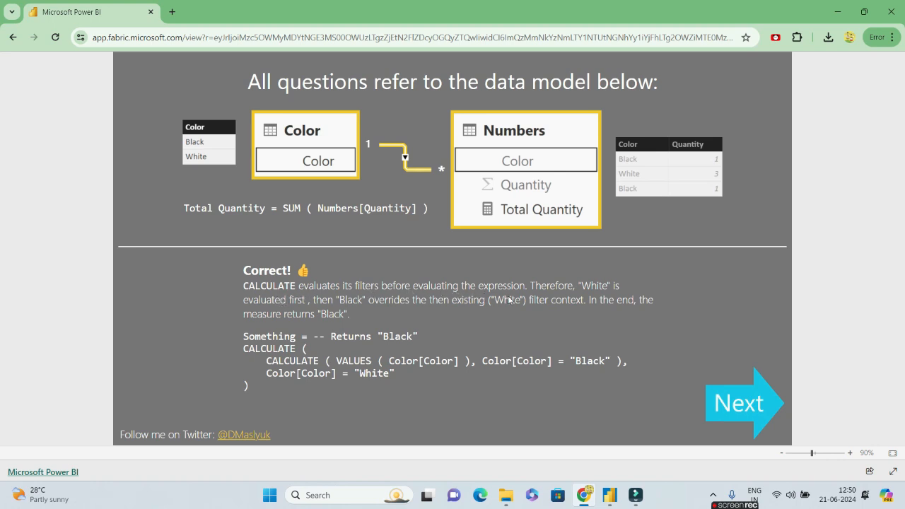
mouse_move(376, 313)
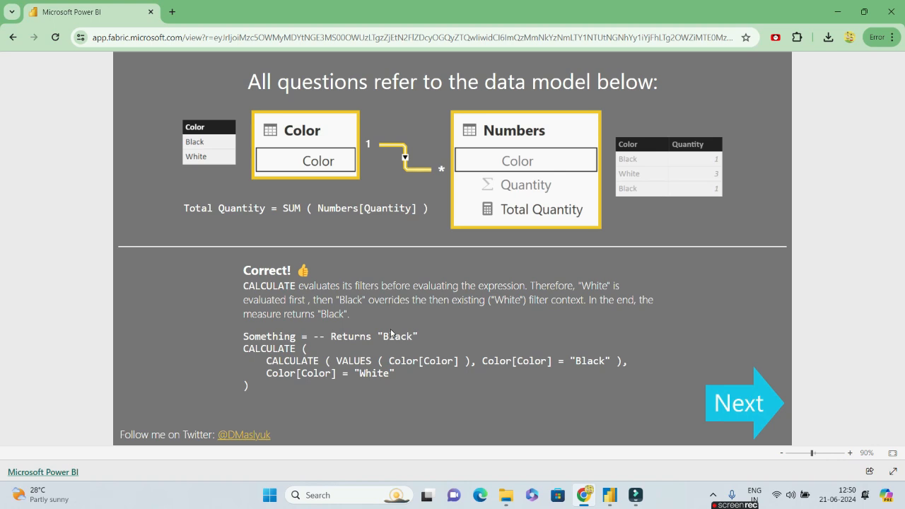
mouse_move(678, 287)
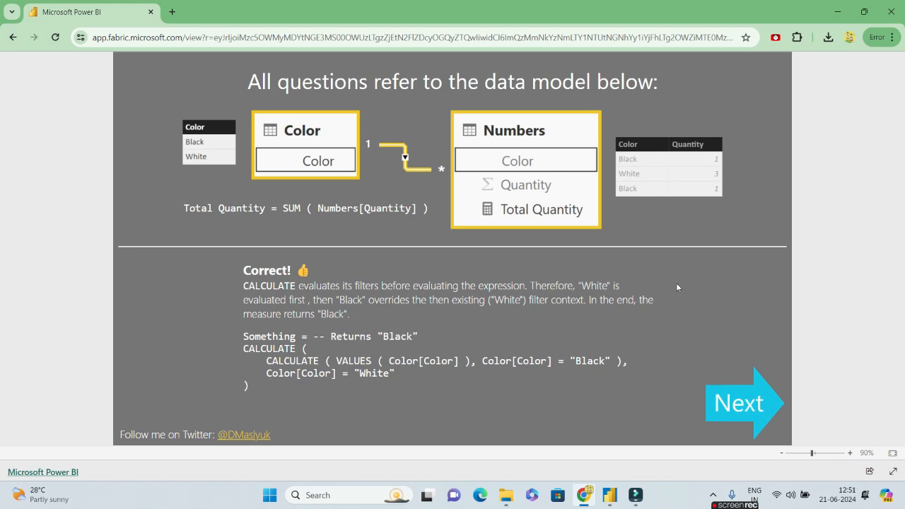